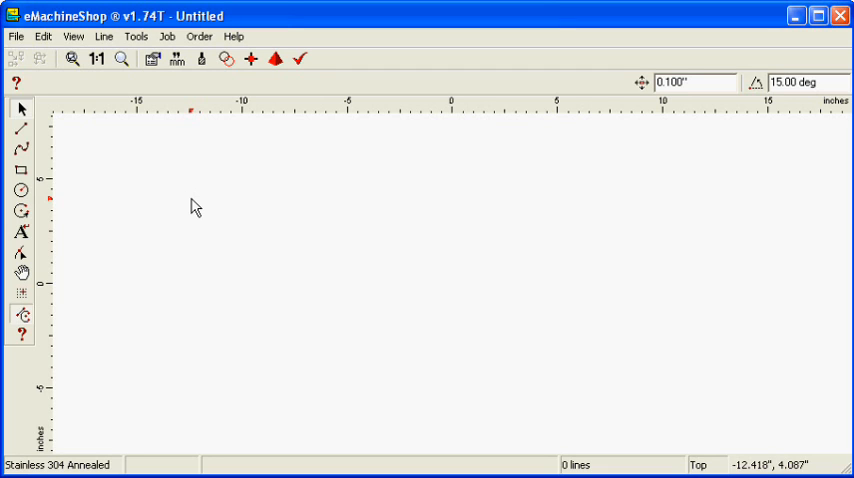
Show the File > New submenu listing design types like Box, Gear and Front Panel.
left_click(12, 36)
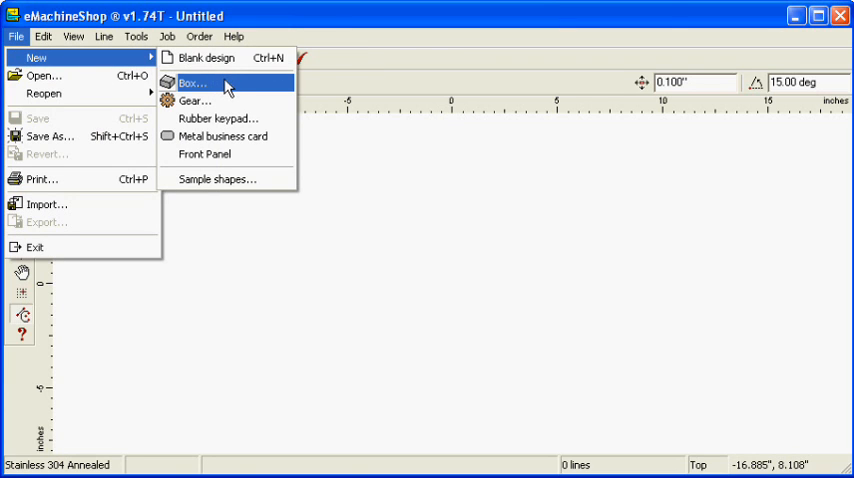
Start a Box design with width 8 and a longer length, keeping the 2-inch height.
left_click(196, 78)
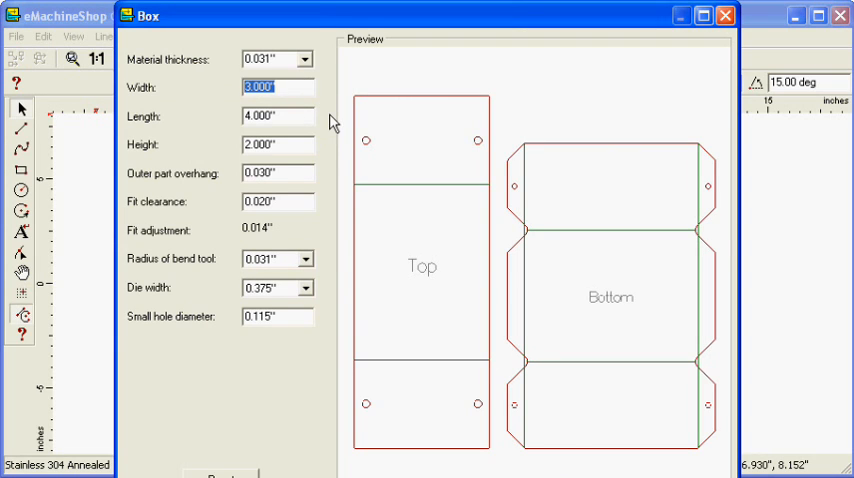
type("8")
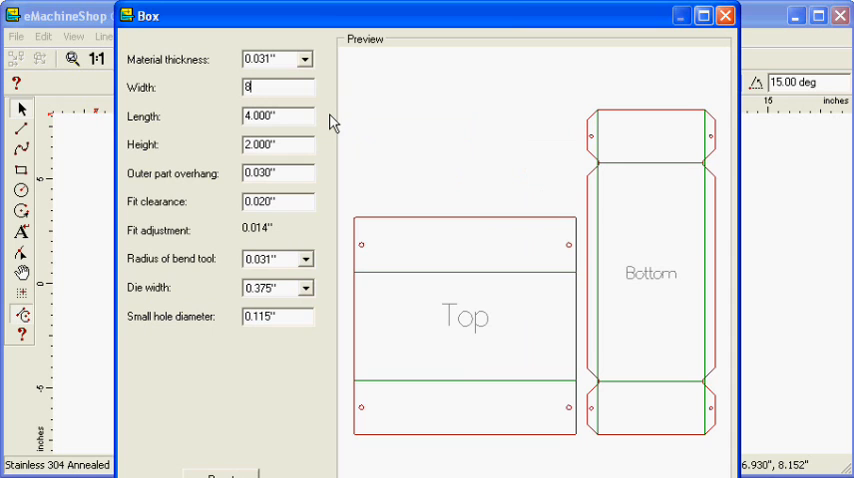
mouse_move(308, 114)
type("12")
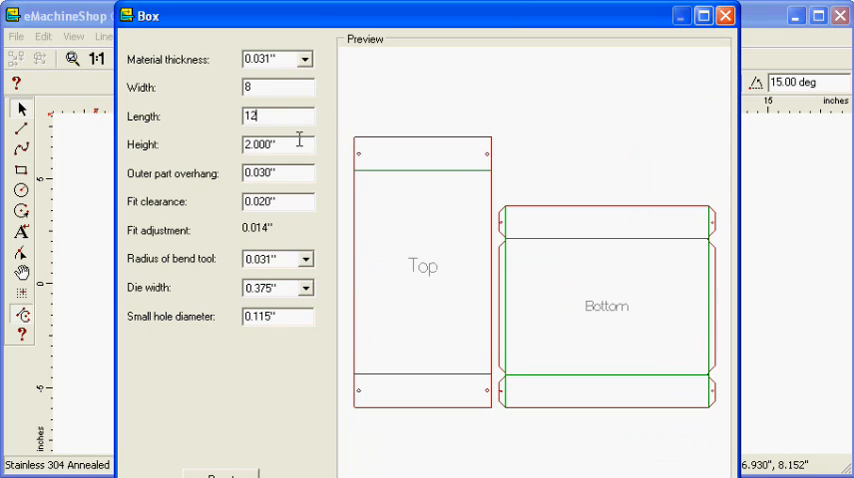
type("6")
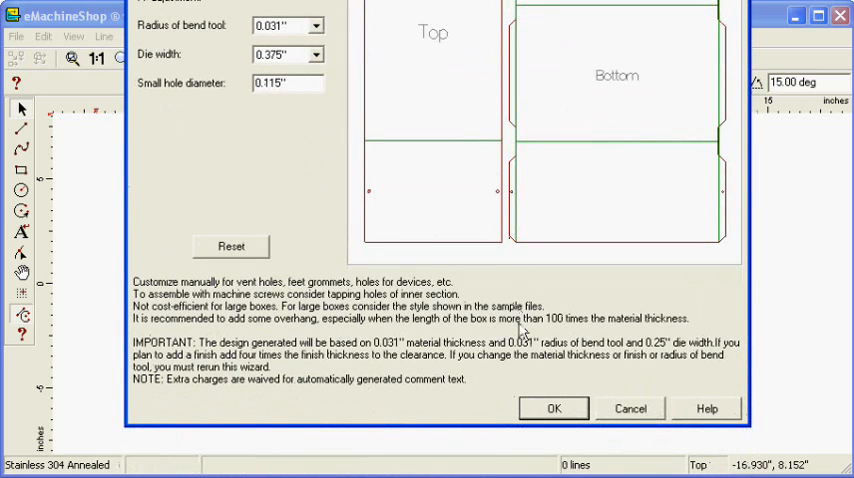
Confirm the box settings to create the flat Top and Bottom panel layout.
left_click(560, 408)
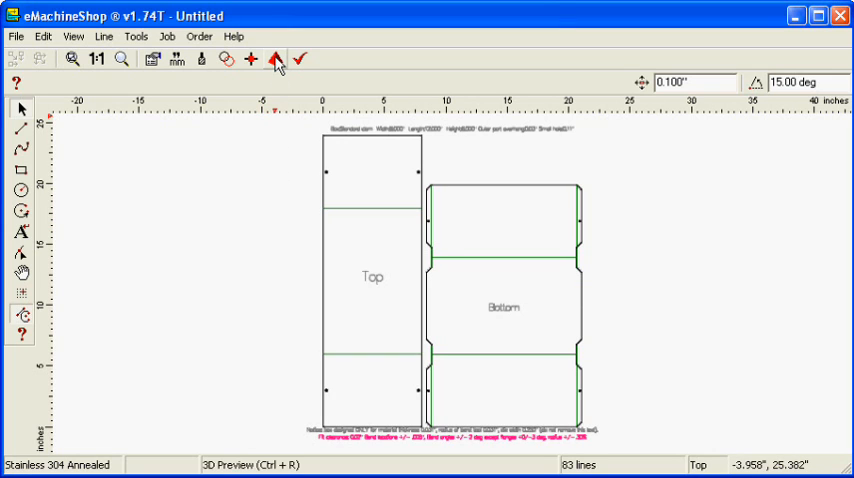
left_click(274, 60)
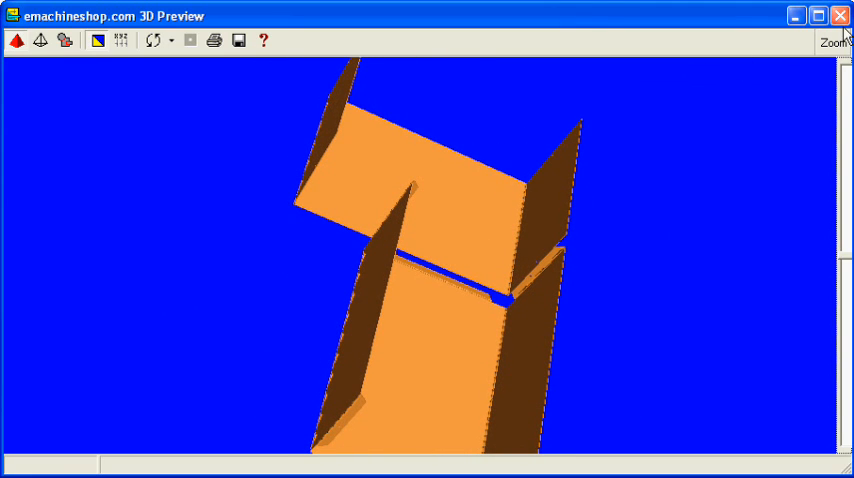
left_click(838, 16)
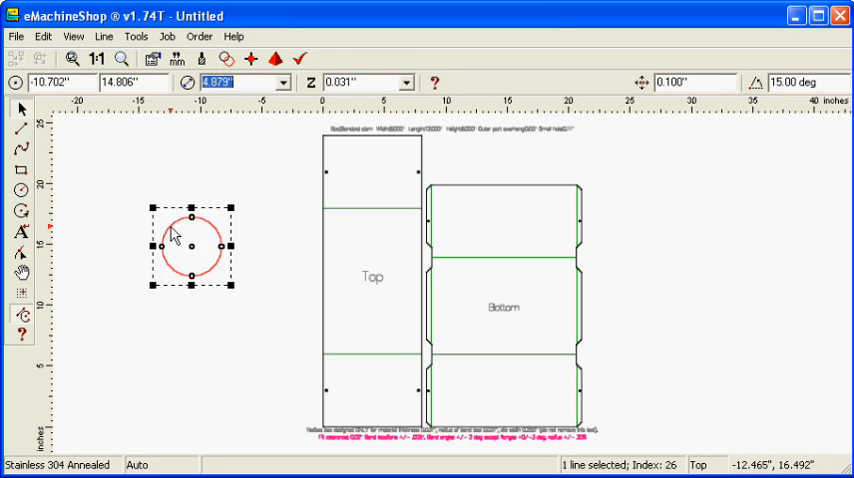
mouse_move(202, 184)
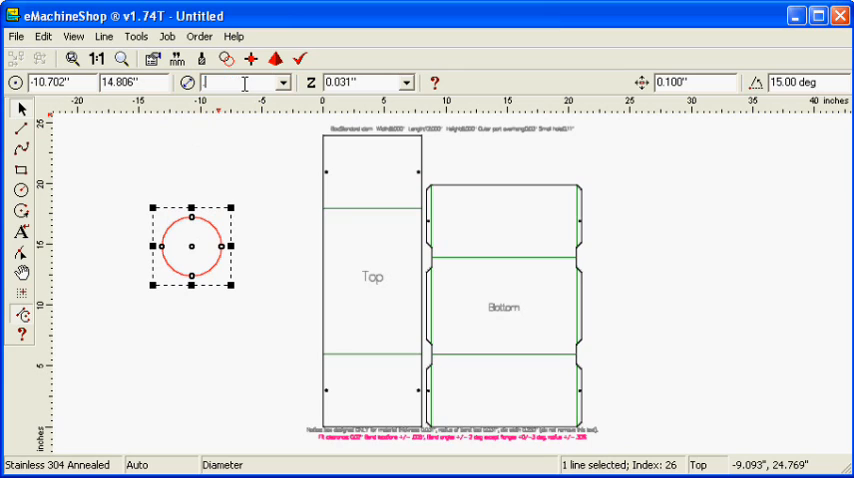
Shrink the circle to a 0.250-inch diameter hole and show its depth options.
type("0.250\"")
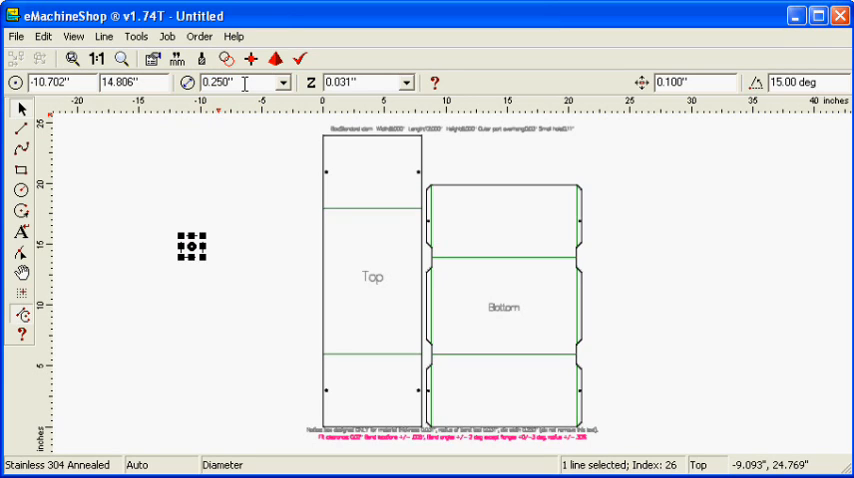
left_click(394, 84)
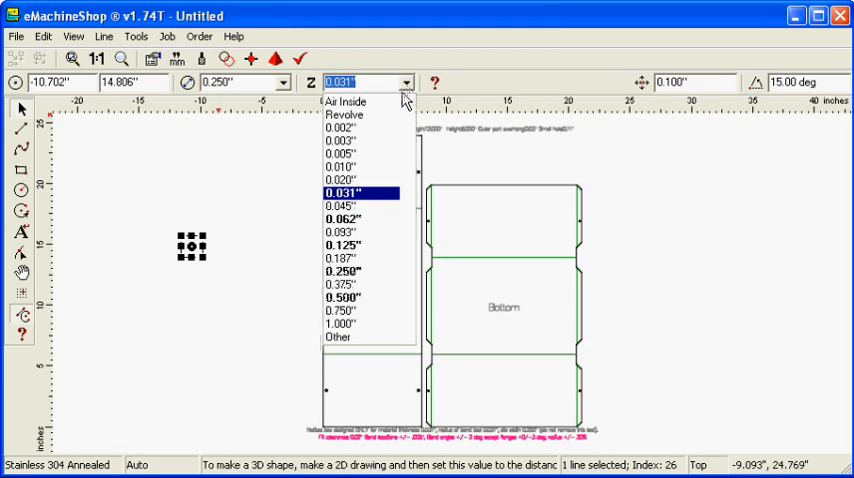
Make the holes Air Inside cutouts and position them at X 4.200 on the Top panel.
left_click(344, 100)
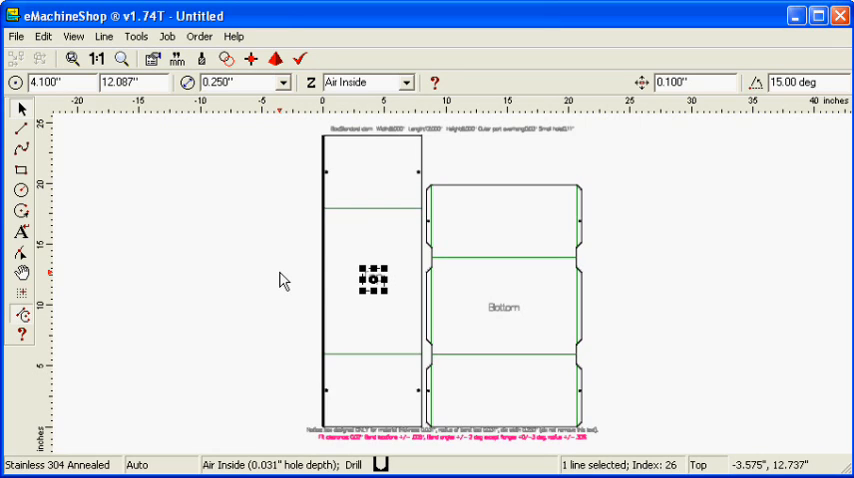
type("4.200\"")
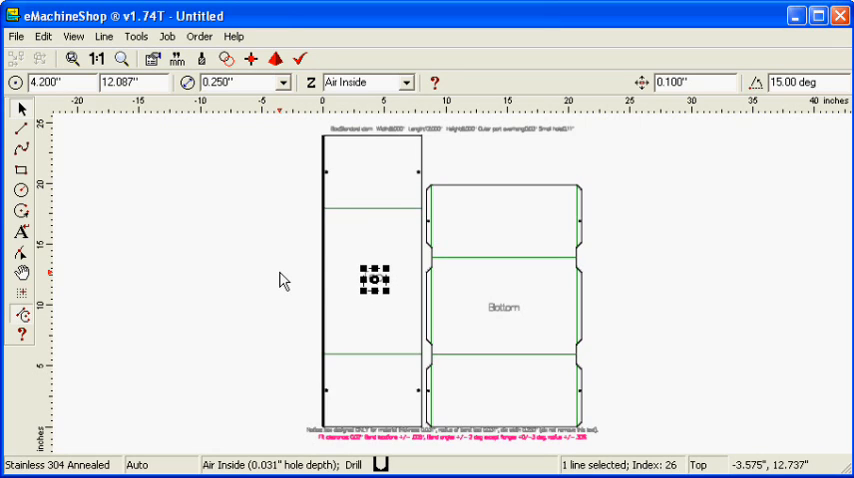